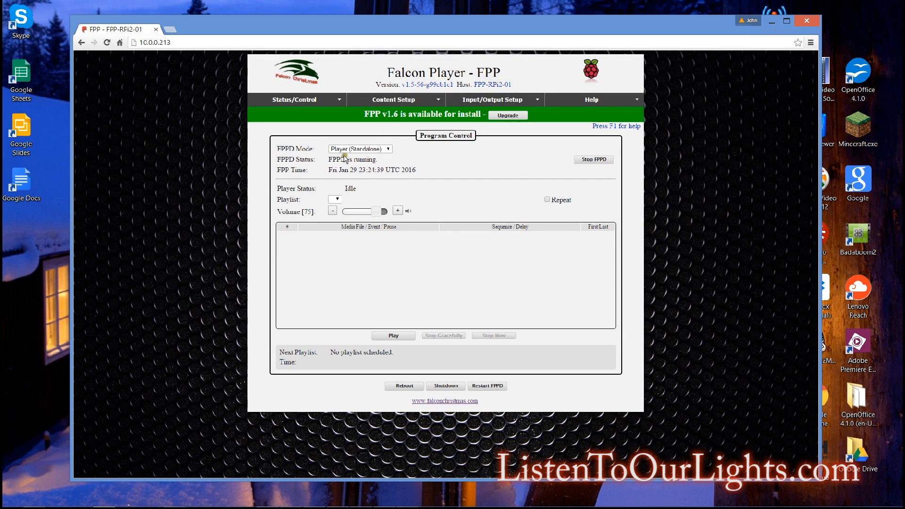
Reach the Config/Set Time page from the Status/Control menu.
{"action": "left_click", "coordinate": [295, 99]}
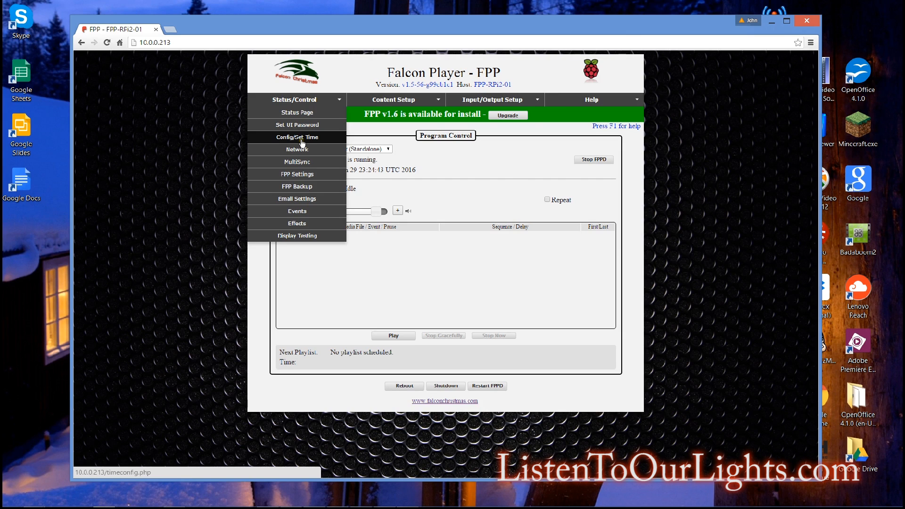
{"action": "left_click", "coordinate": [297, 137]}
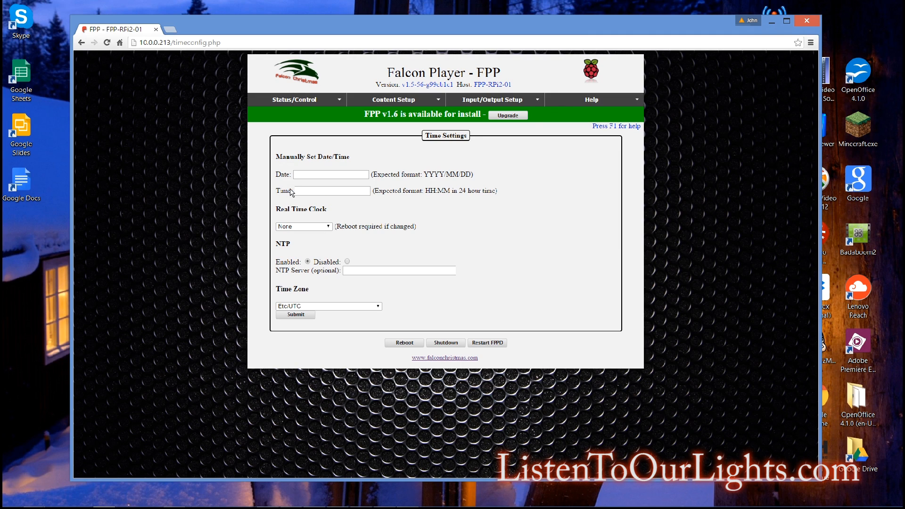
{"action": "mouse_move", "coordinate": [291, 167]}
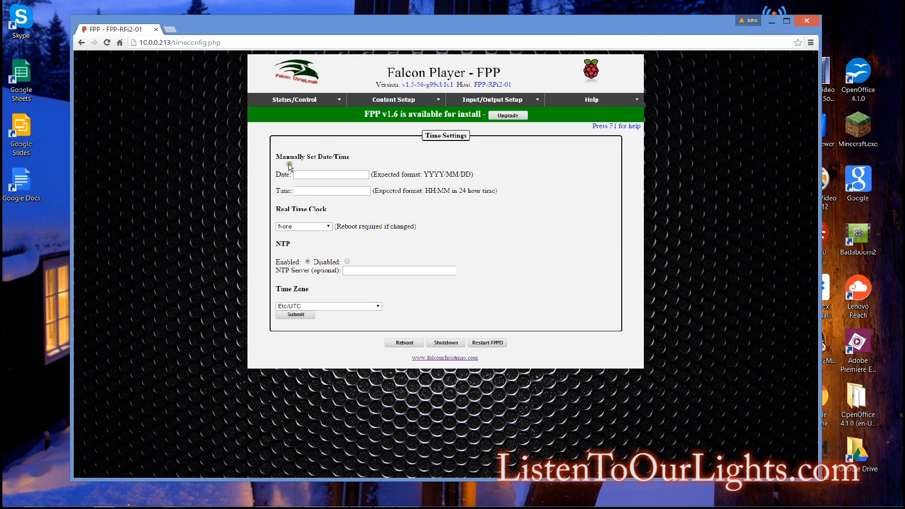
{"action": "mouse_move", "coordinate": [355, 122]}
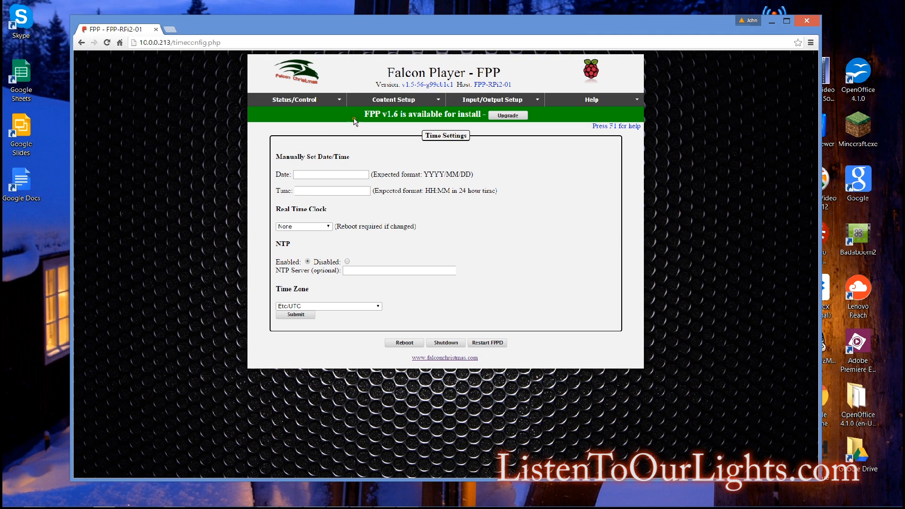
{"action": "mouse_move", "coordinate": [374, 145]}
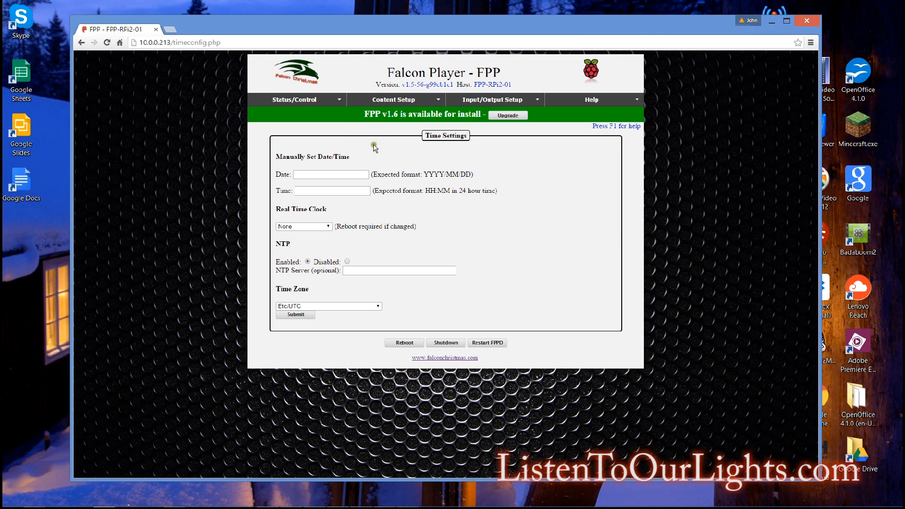
{"action": "mouse_move", "coordinate": [352, 137]}
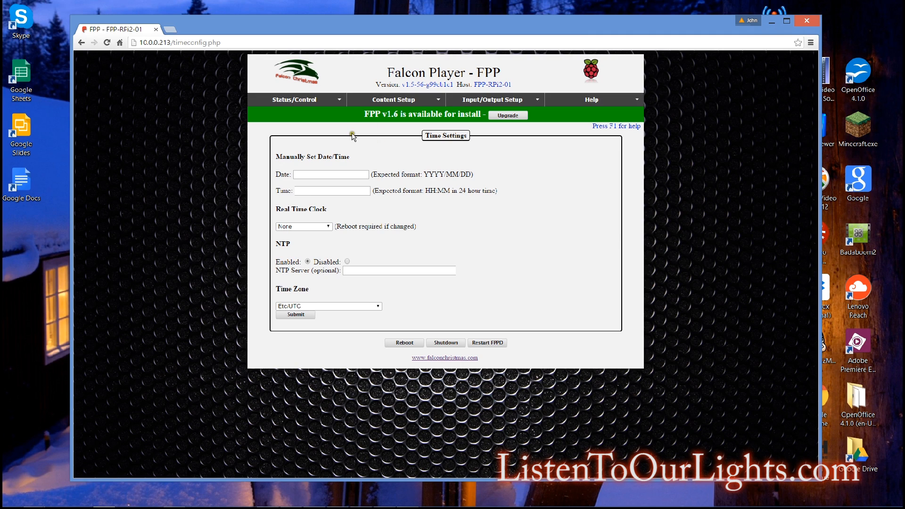
{"action": "mouse_move", "coordinate": [422, 148]}
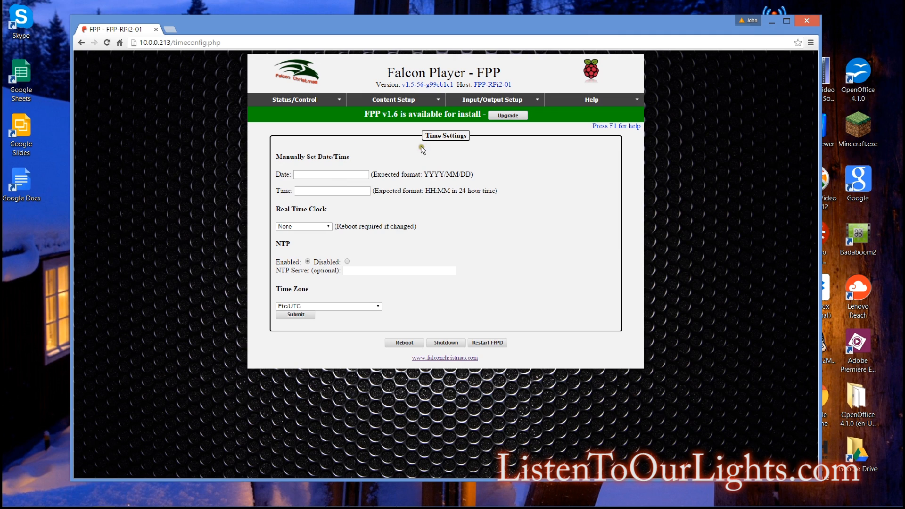
Choose RasClock as the real-time clock, disable NTP and set the time zone to US/Central.
{"action": "left_click", "coordinate": [302, 225]}
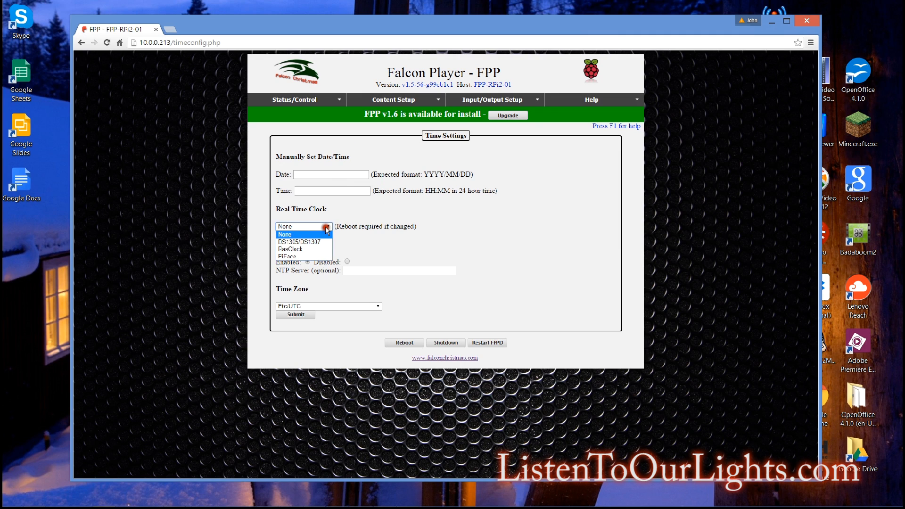
{"action": "left_click", "coordinate": [290, 249]}
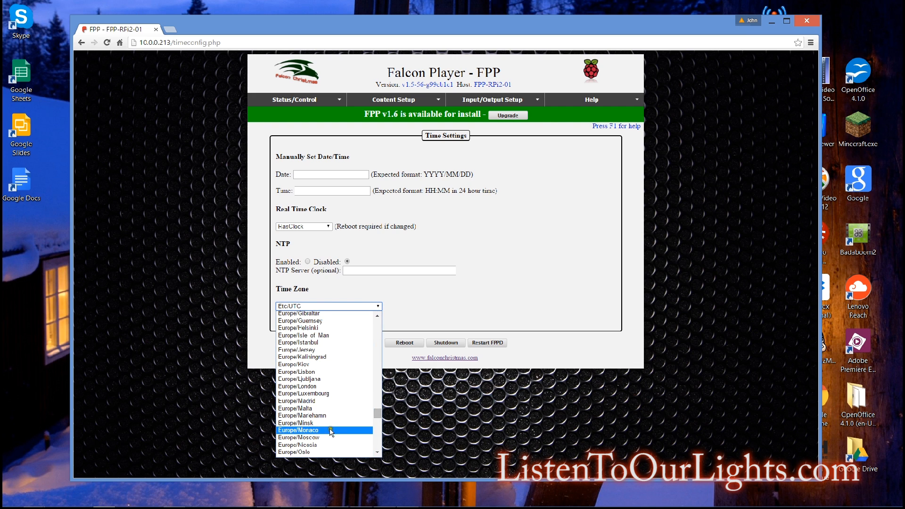
{"action": "scroll", "scroll_direction": "up", "scroll_amount": 3}
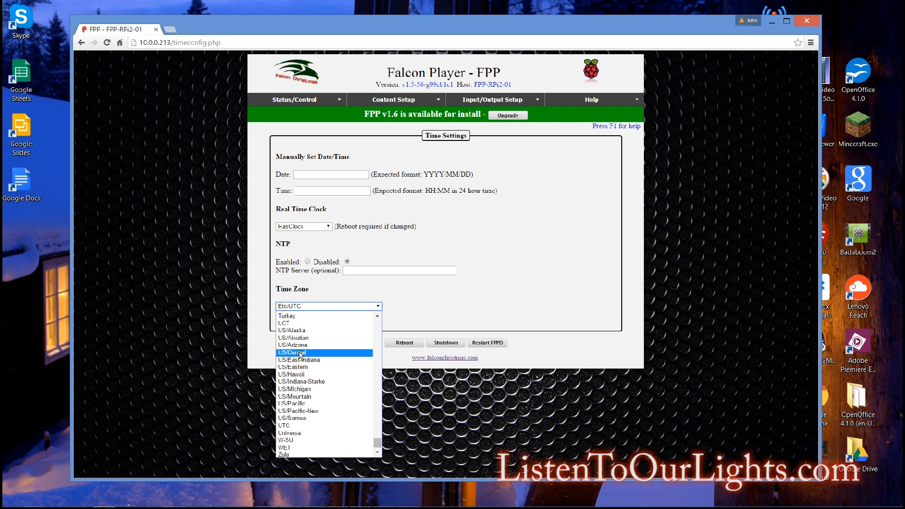
{"action": "left_click", "coordinate": [299, 353]}
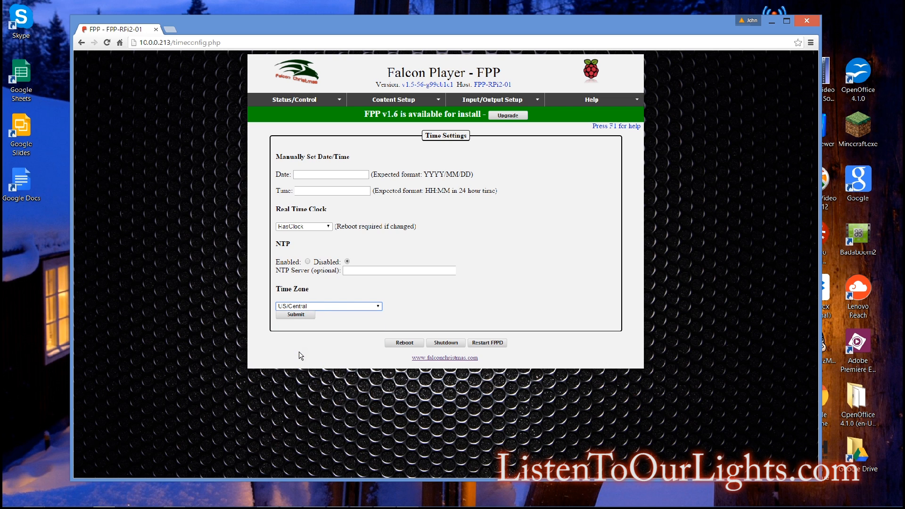
{"action": "mouse_move", "coordinate": [416, 266]}
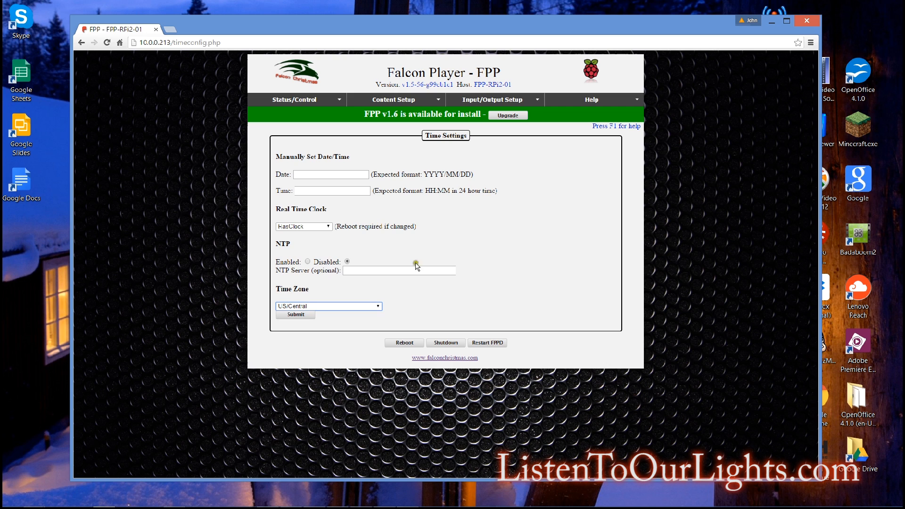
{"action": "left_click", "coordinate": [331, 174]}
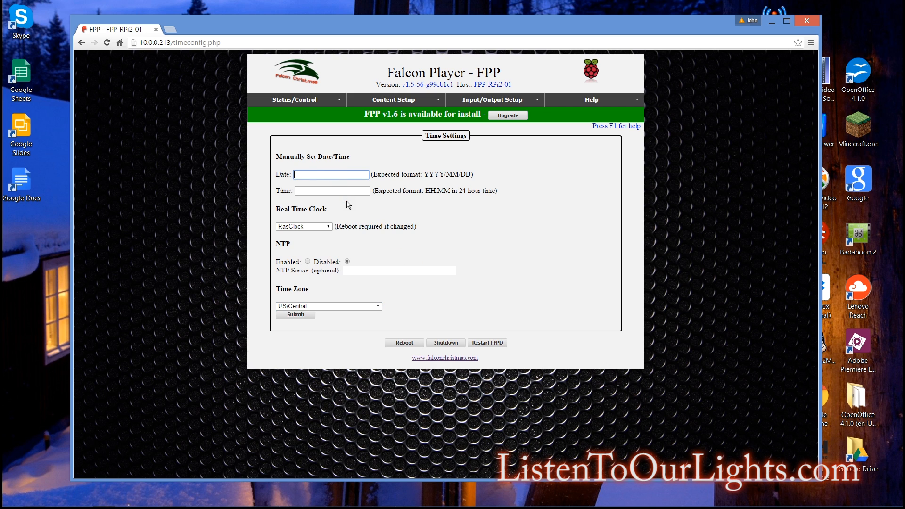
Enter the manual date 2015/01/29 and the manual time starting 17:.
{"action": "type", "text": "20"}
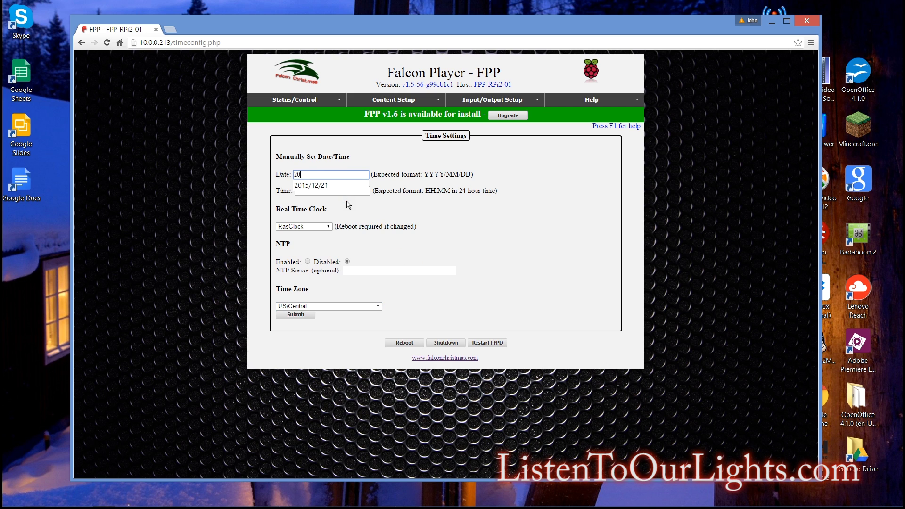
{"action": "type", "text": "15/0"}
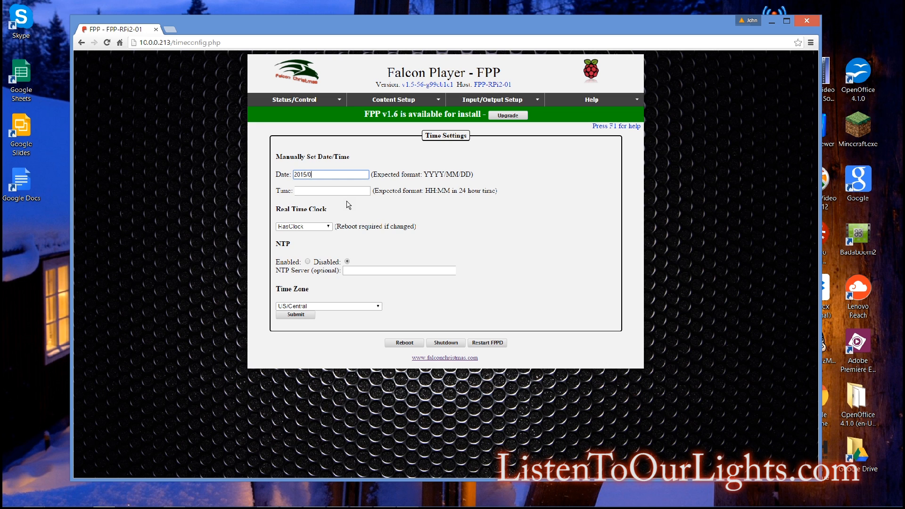
{"action": "type", "text": "1/29"}
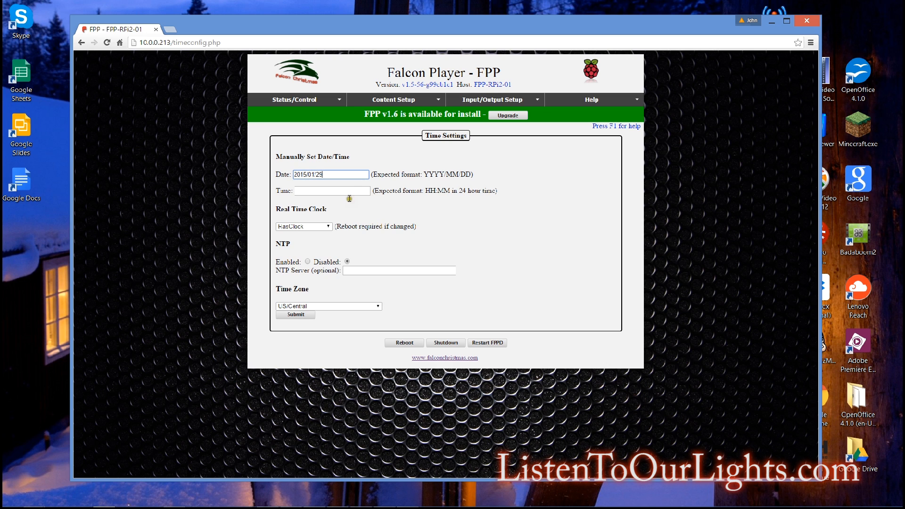
{"action": "left_click", "coordinate": [332, 191]}
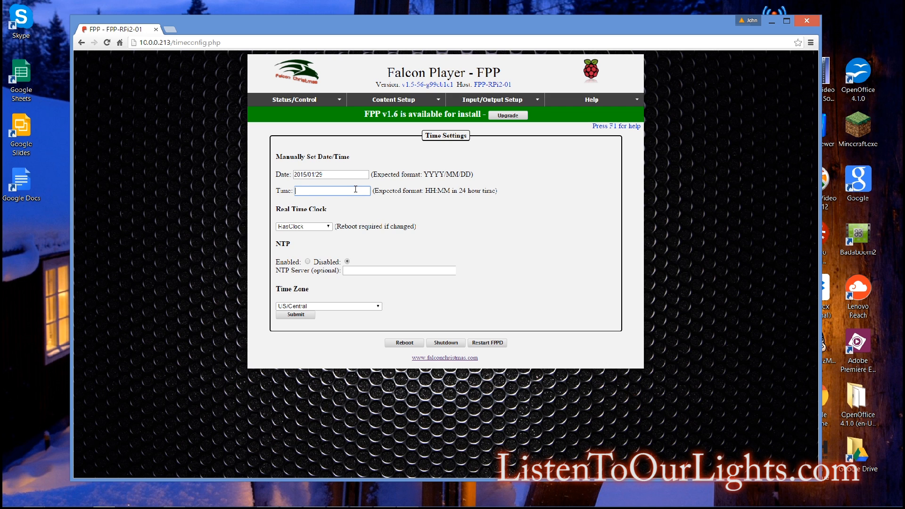
{"action": "type", "text": "1"}
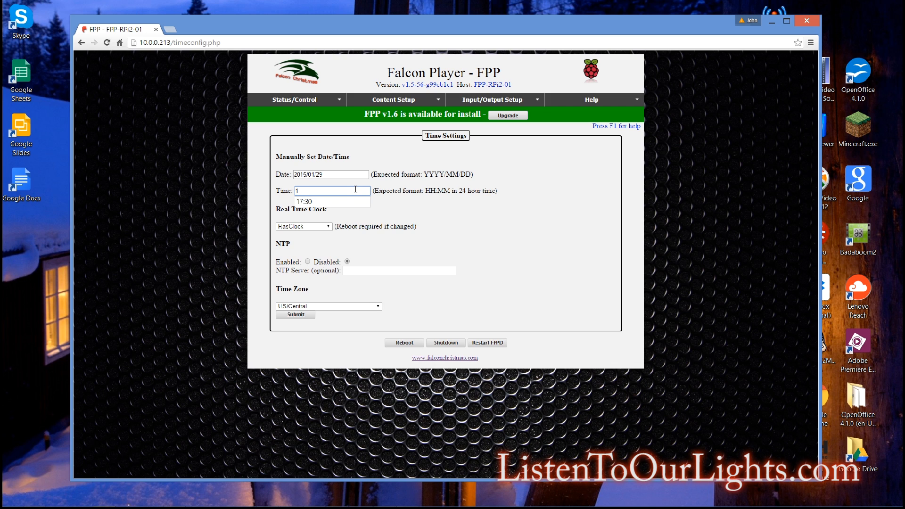
{"action": "type", "text": "7:29"}
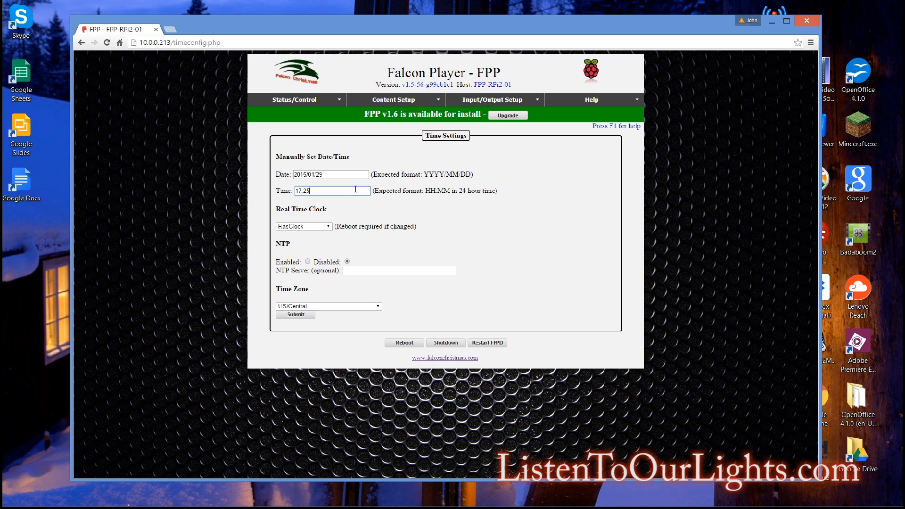
{"action": "mouse_move", "coordinate": [356, 205]}
{"action": "type", "text": "6"}
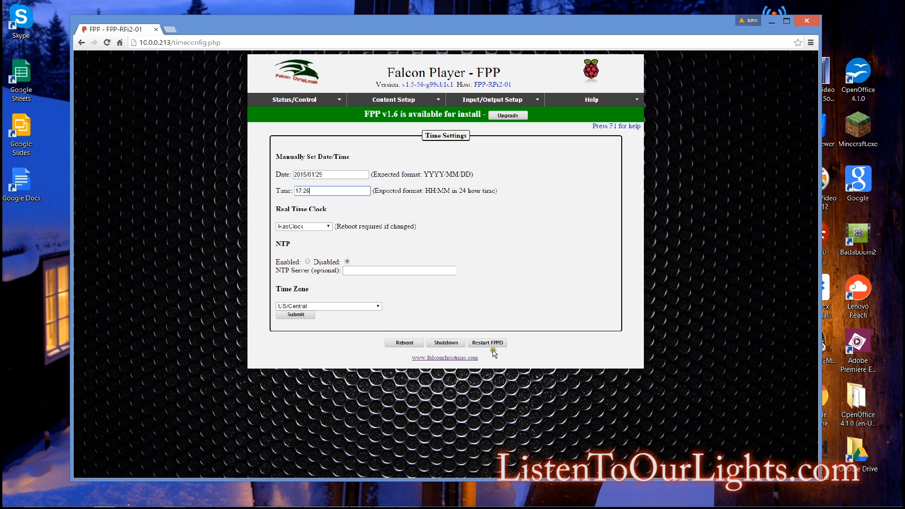
Submit the time settings so the zone is stored as America/Chicago.
{"action": "left_click", "coordinate": [296, 315]}
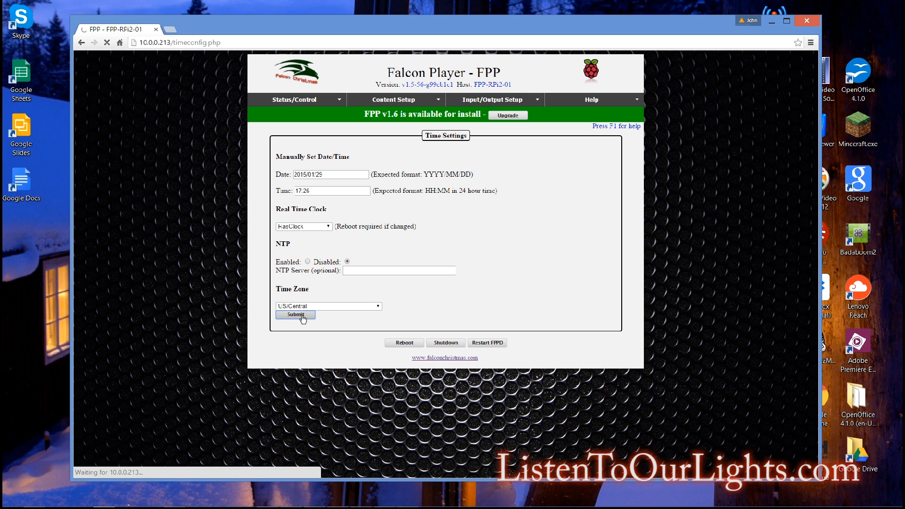
{"action": "left_click", "coordinate": [295, 315]}
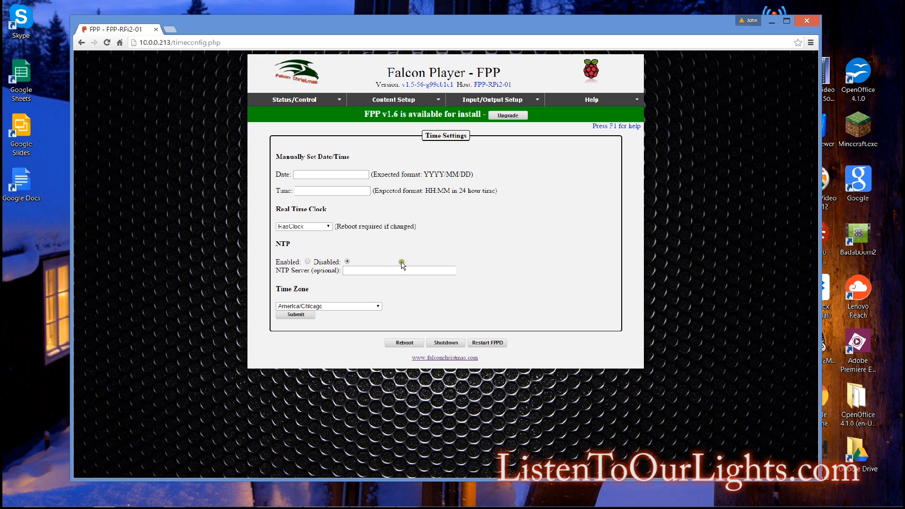
{"action": "mouse_move", "coordinate": [470, 224]}
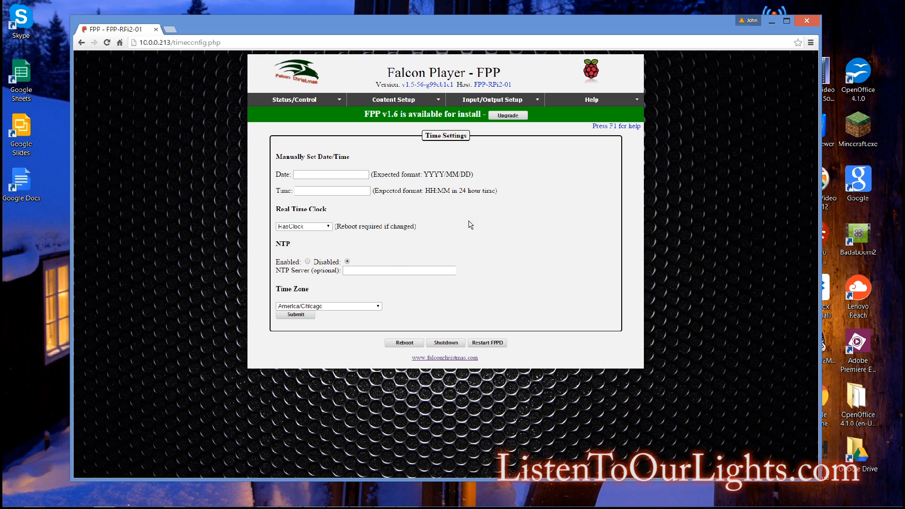
{"action": "mouse_move", "coordinate": [462, 240]}
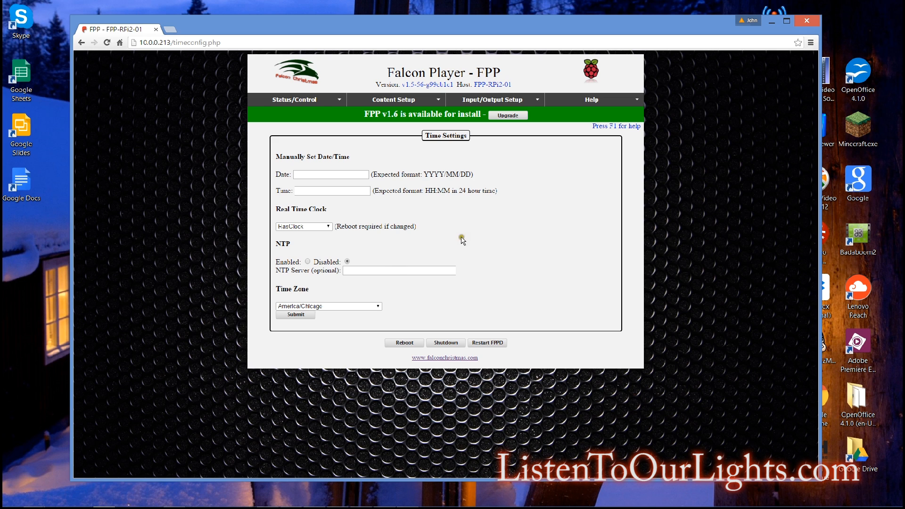
{"action": "mouse_move", "coordinate": [401, 238]}
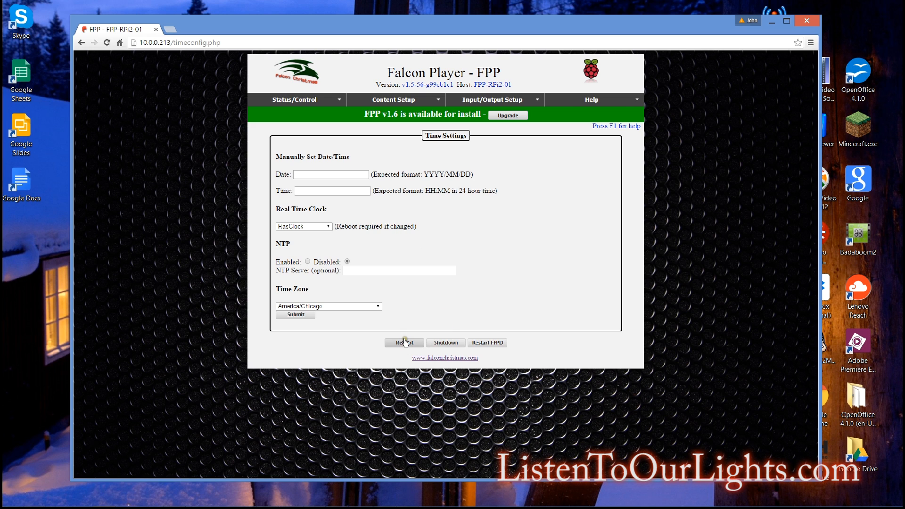
Reboot the player to apply the new real-time clock setting.
{"action": "left_click", "coordinate": [404, 342]}
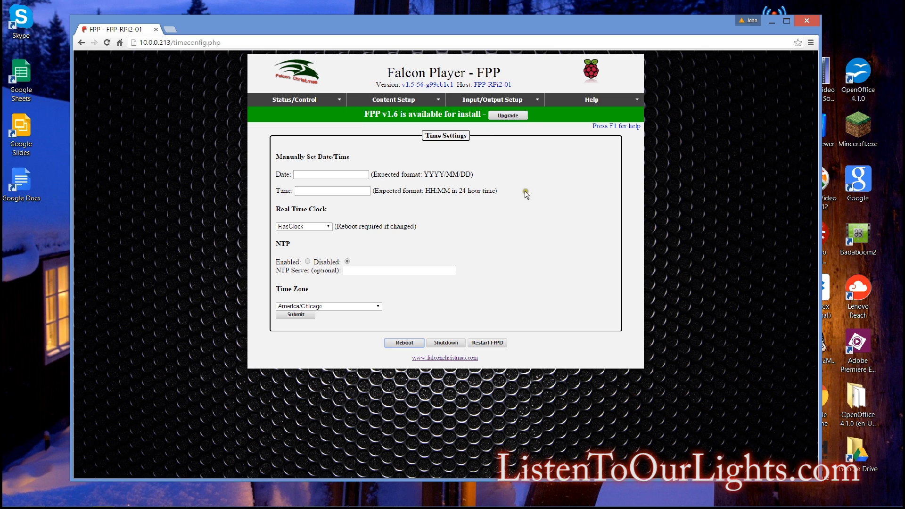
{"action": "mouse_move", "coordinate": [529, 202]}
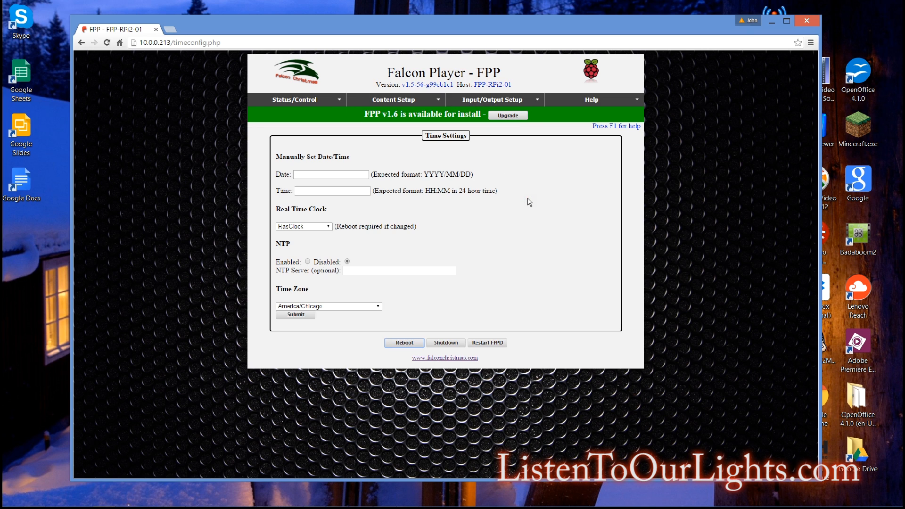